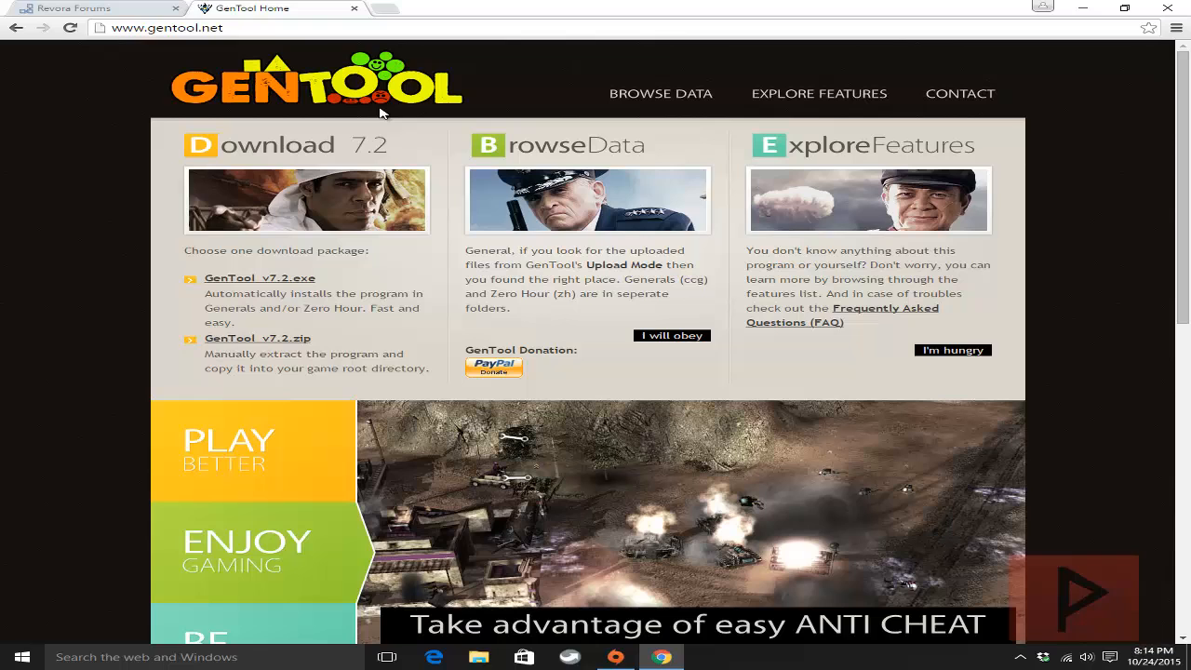
mouse_move(405, 120)
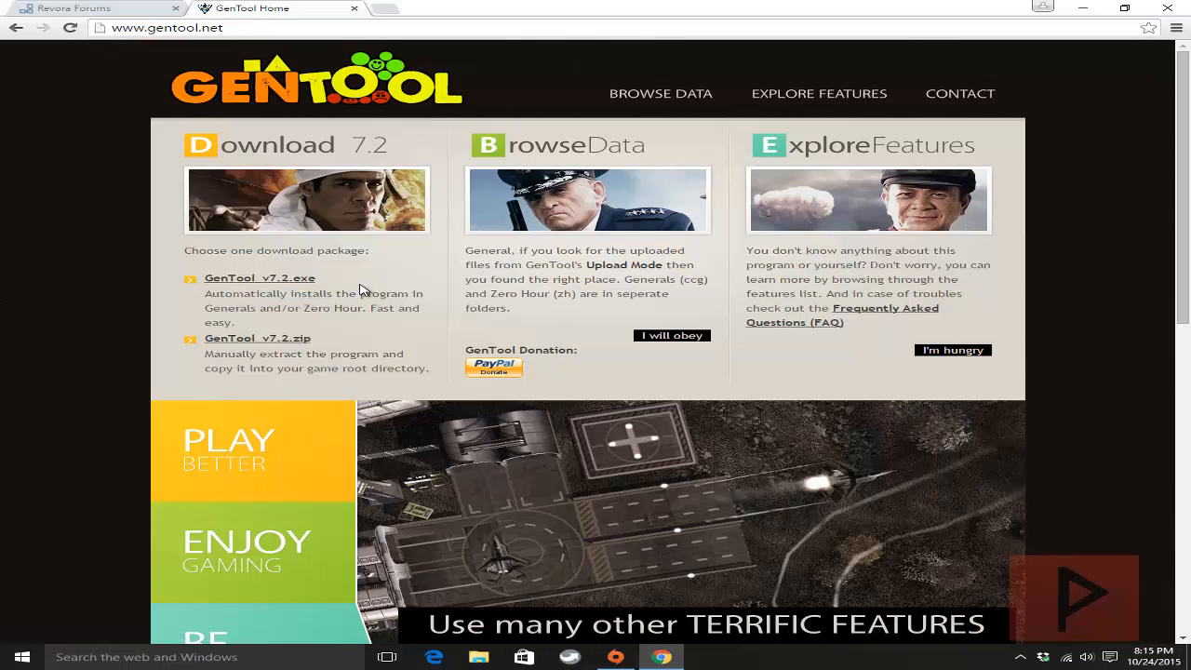
Download the GenTool_v7.2.exe automatic installer from gentool.net.
left_click(84, 8)
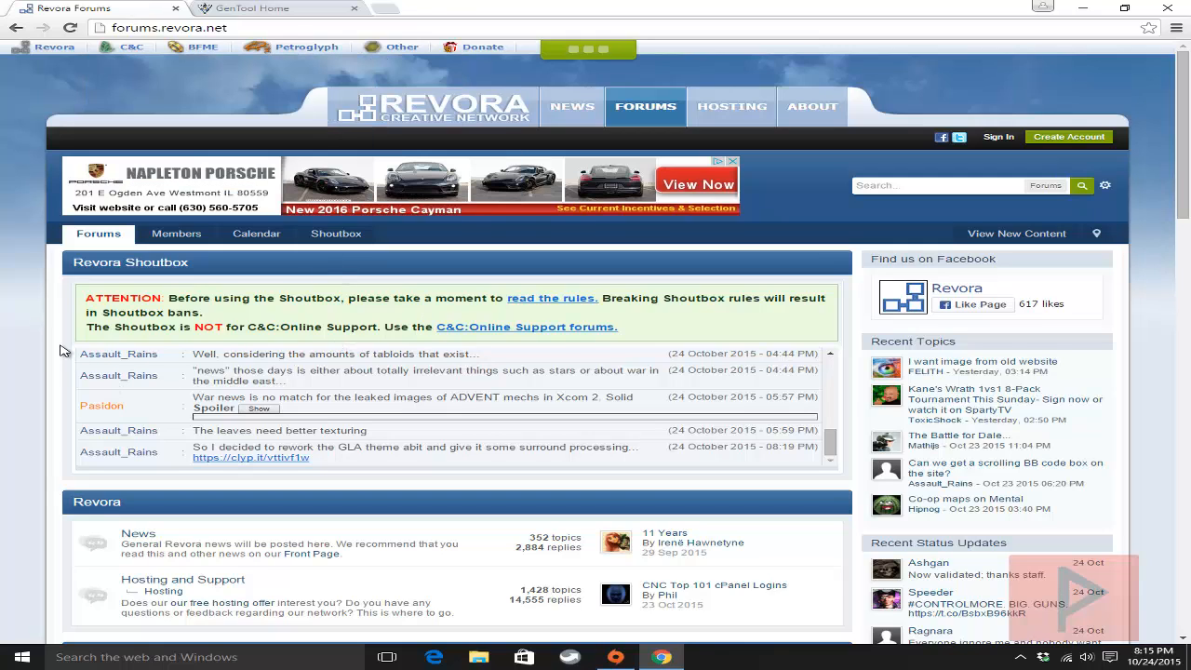
mouse_move(984, 165)
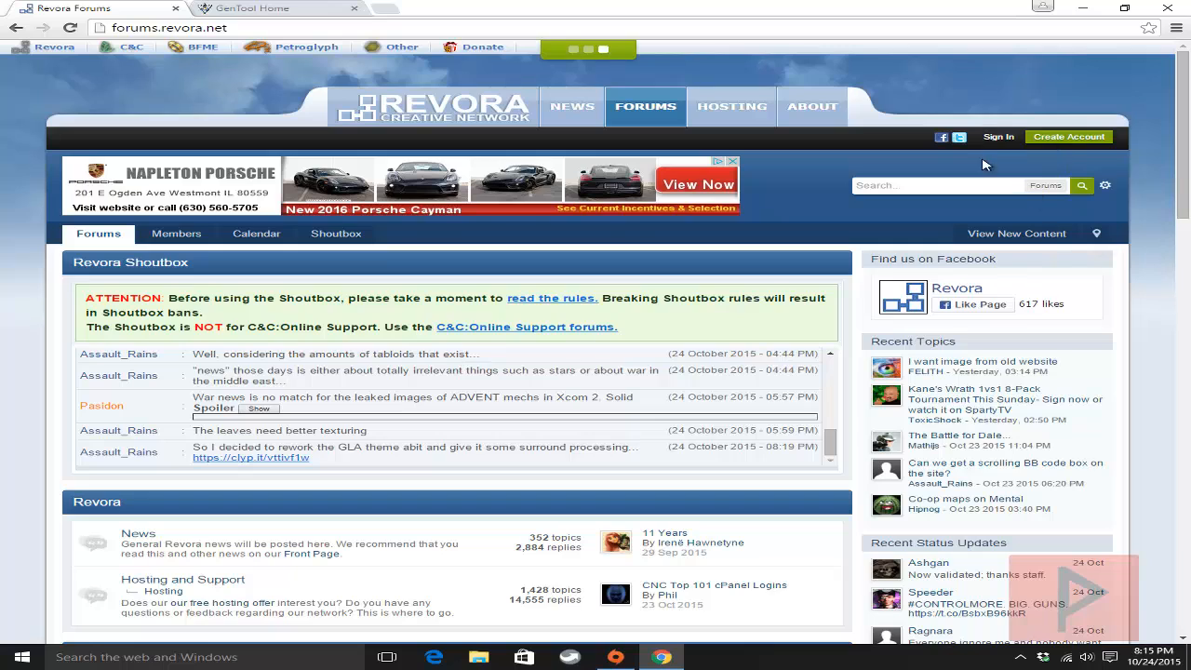
mouse_move(838, 307)
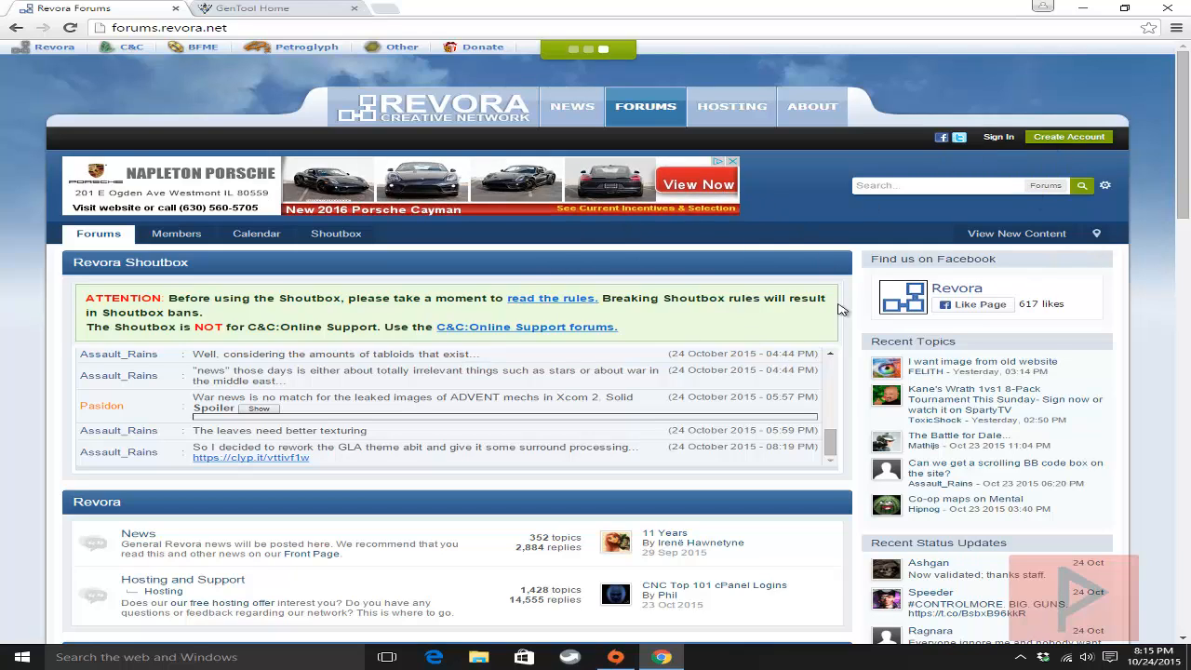
mouse_move(623, 290)
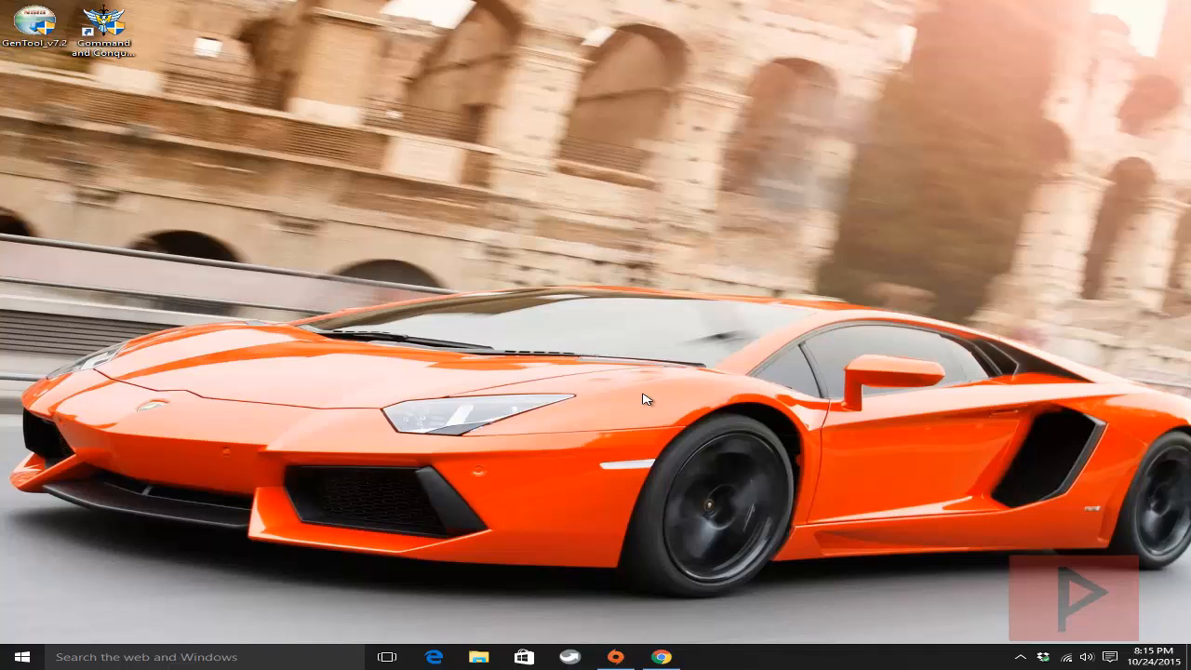
mouse_move(9, 123)
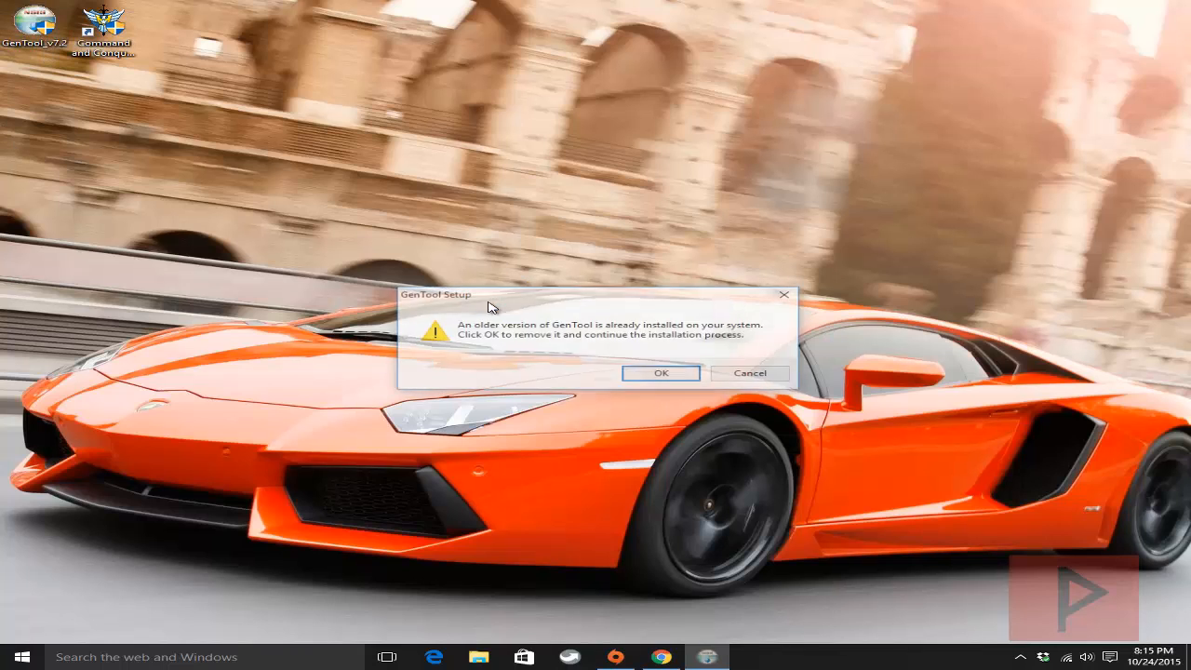
Remove the old GenTool and install v7.2 for both Generals and Zero Hour.
left_click(661, 373)
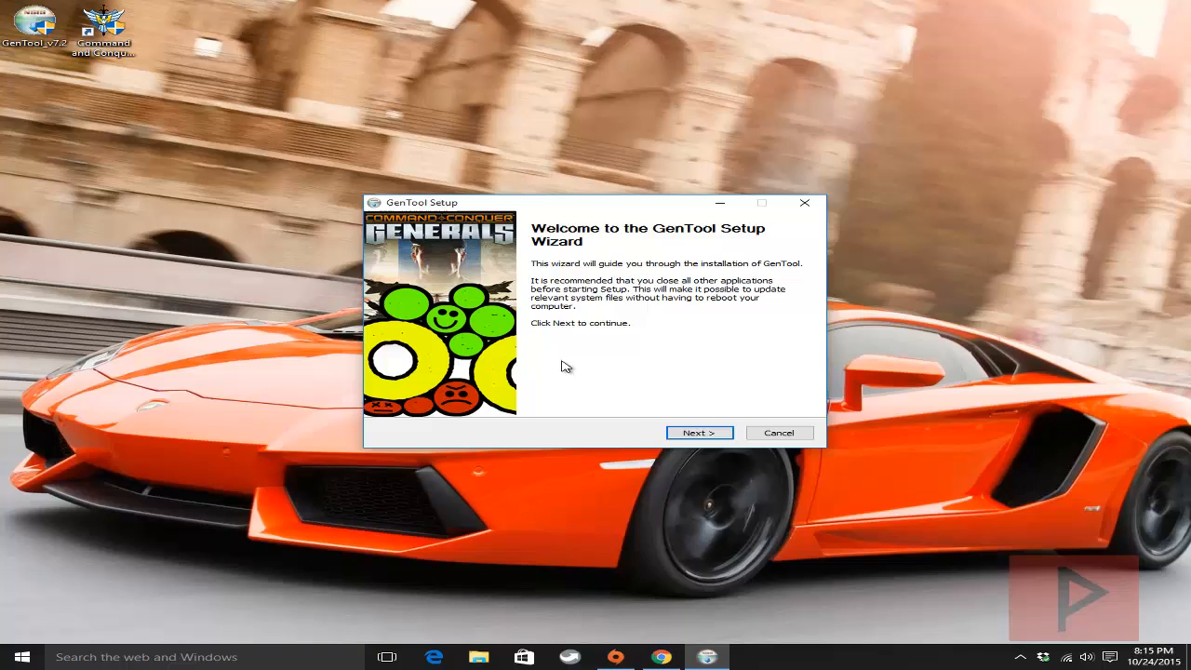
left_click(699, 433)
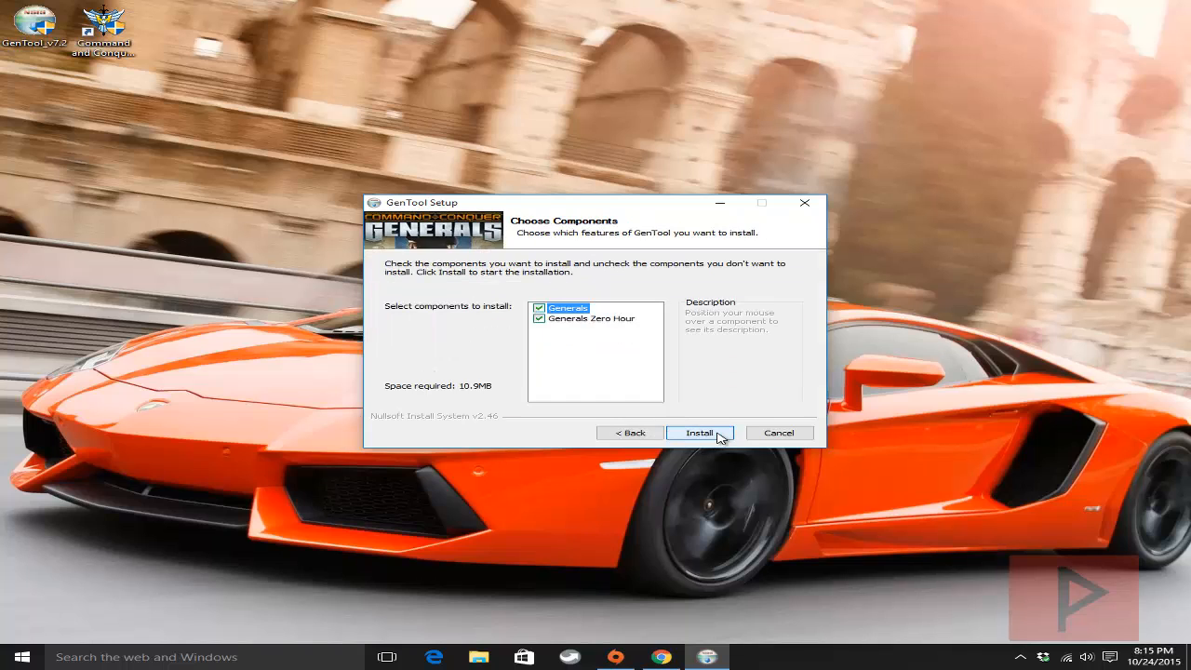
left_click(699, 433)
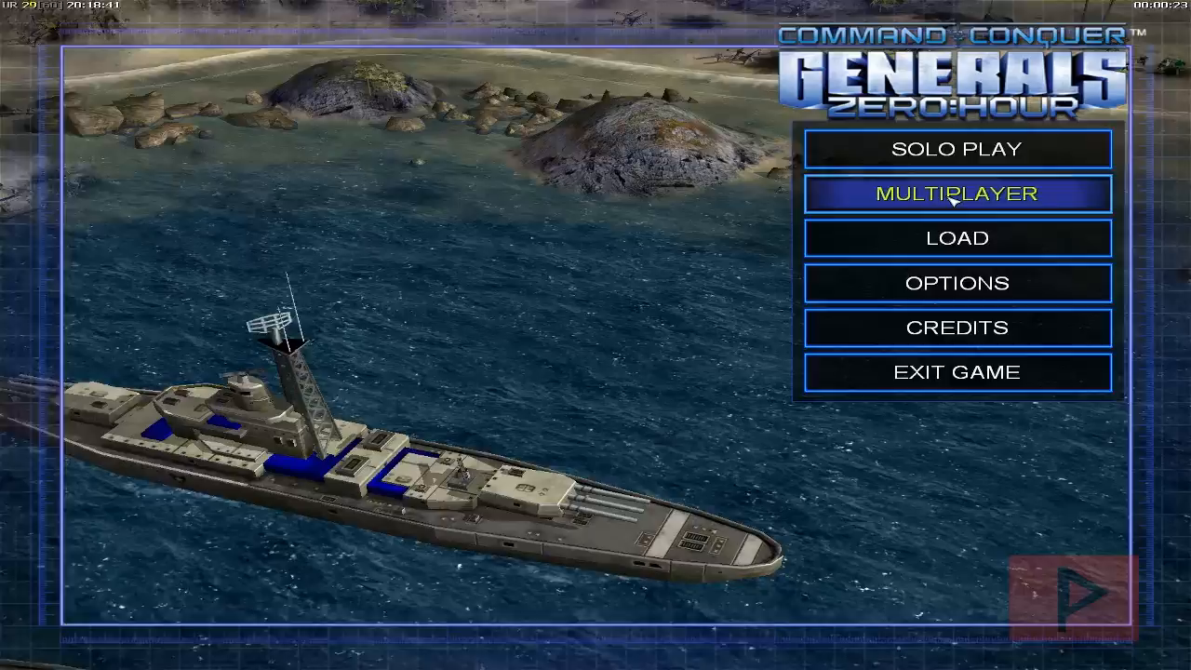
Go to Multiplayer, then Online, to reach the Generals Online log-in screen.
left_click(957, 192)
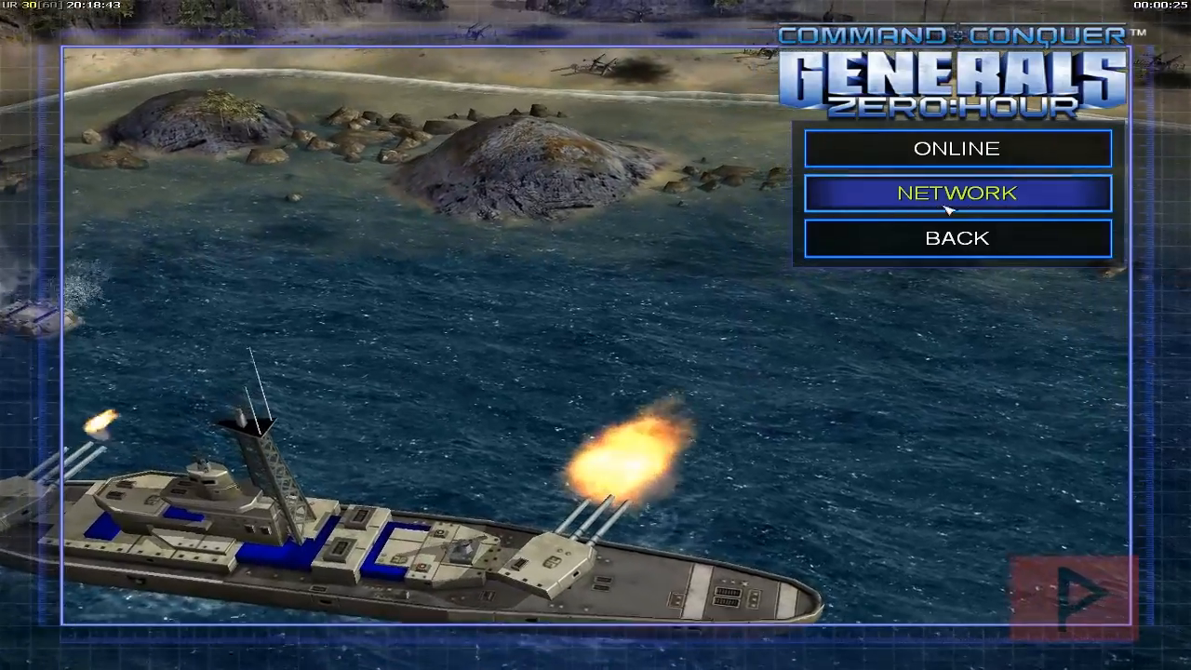
mouse_move(956, 149)
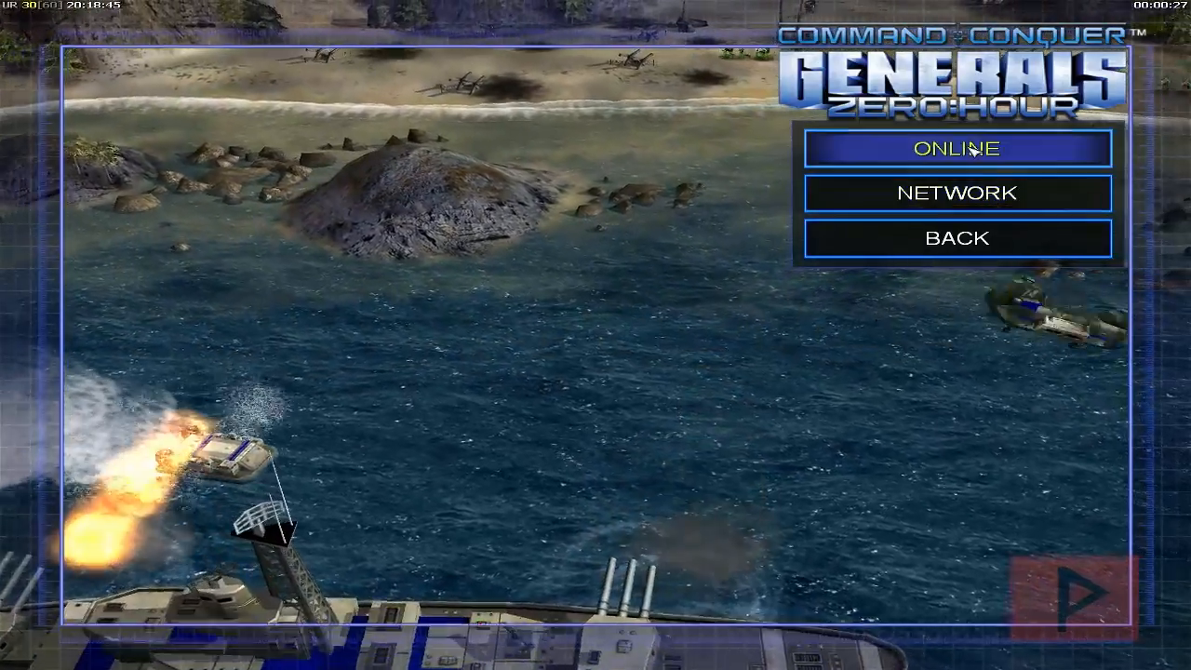
left_click(956, 148)
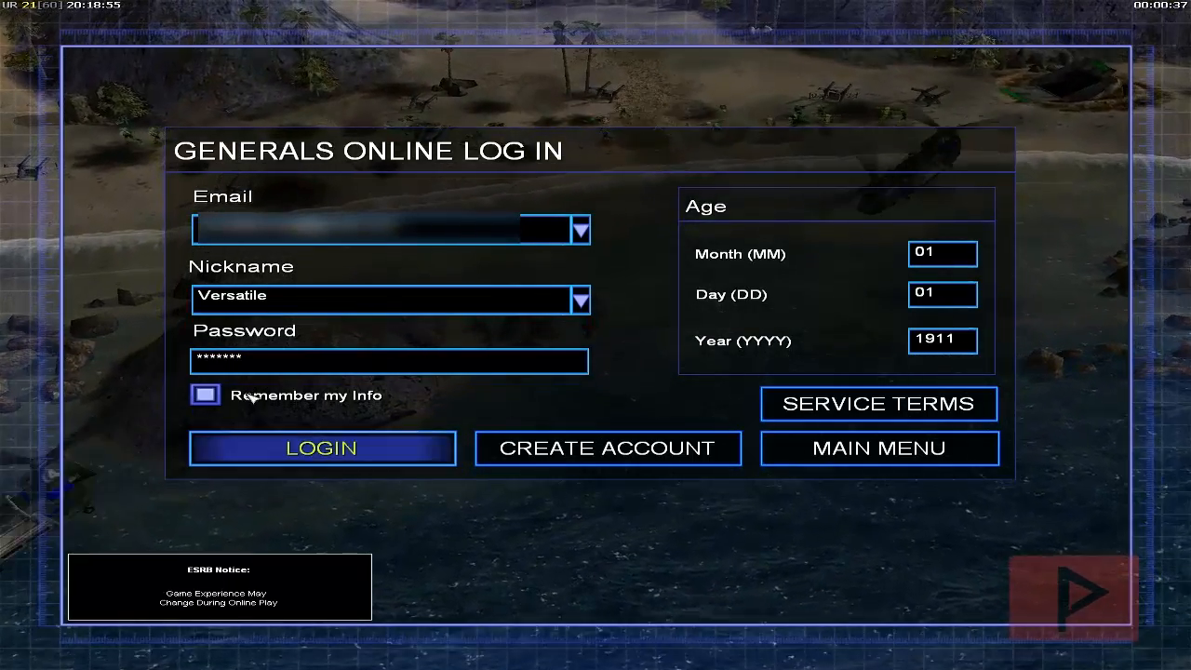
Log in with the saved credentials and enter the Custom Match lobby.
left_click(322, 448)
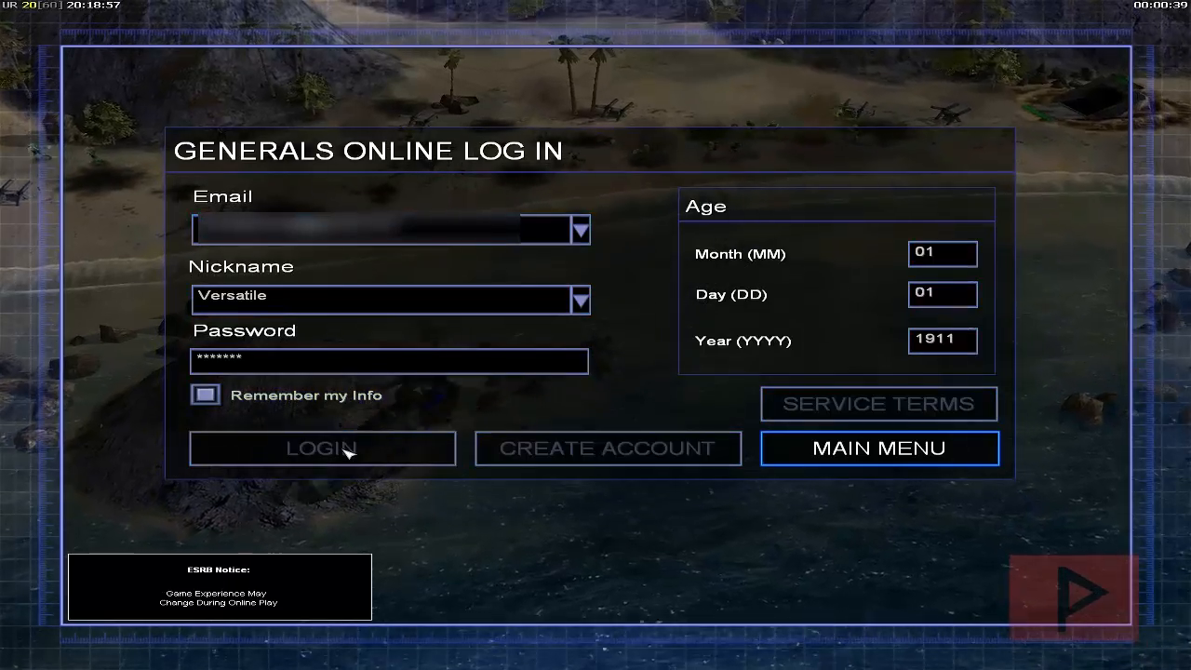
left_click(321, 449)
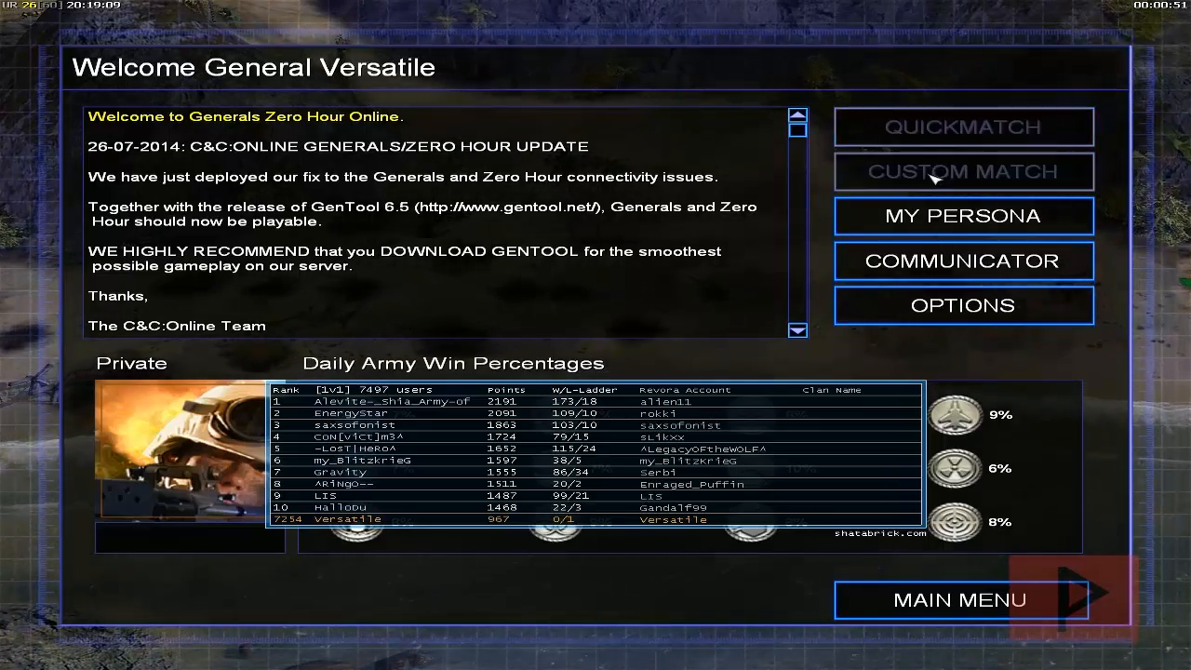
left_click(963, 171)
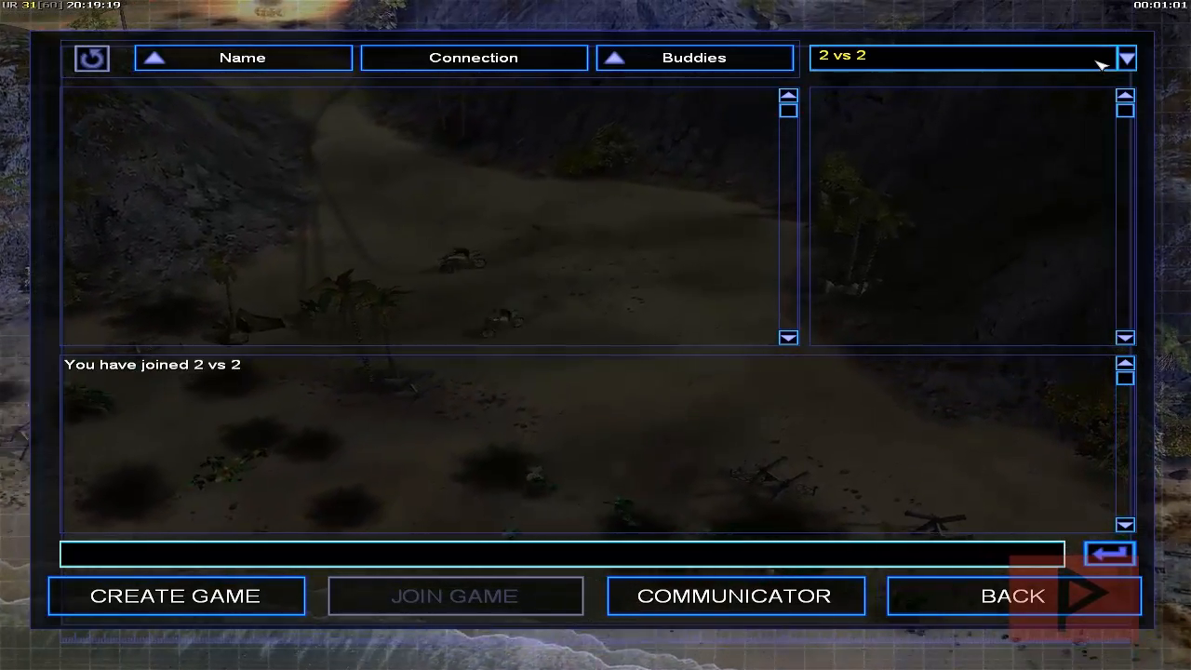
Switch the lobby to the North America room.
left_click(1127, 58)
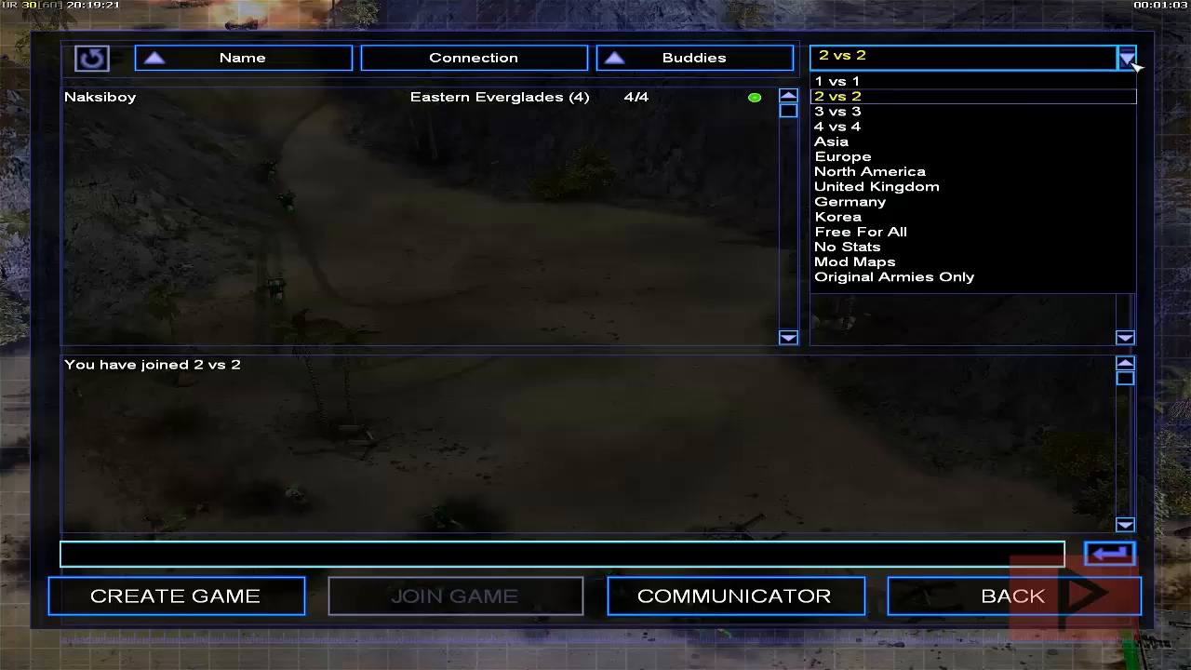
left_click(869, 171)
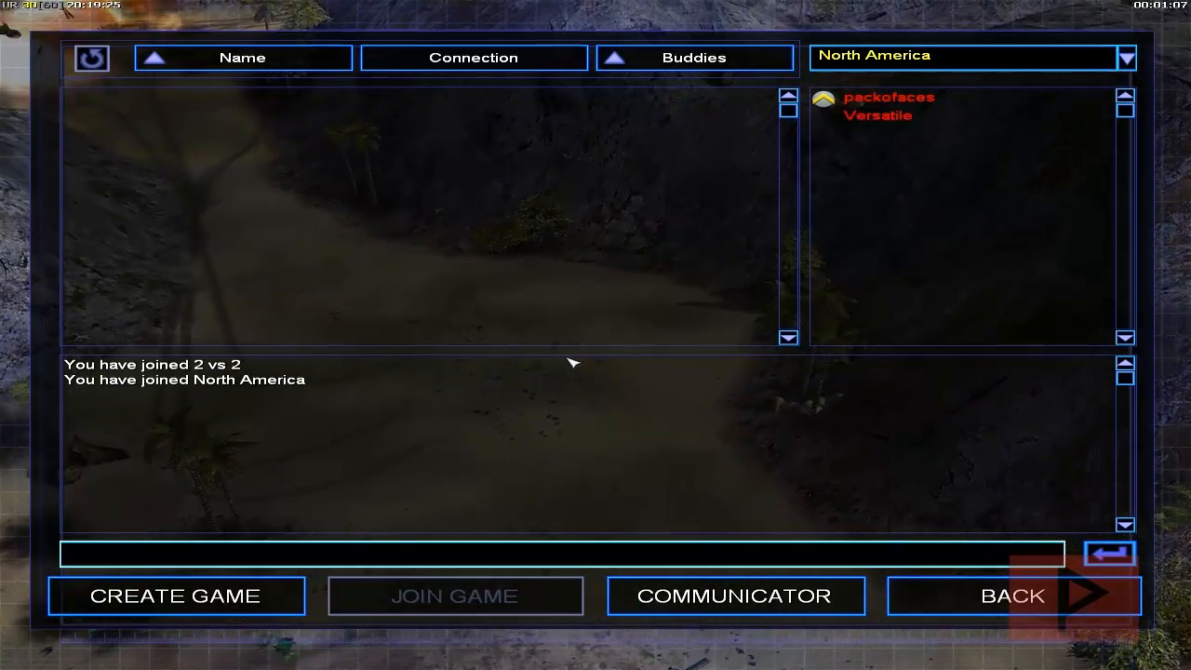
mouse_move(679, 219)
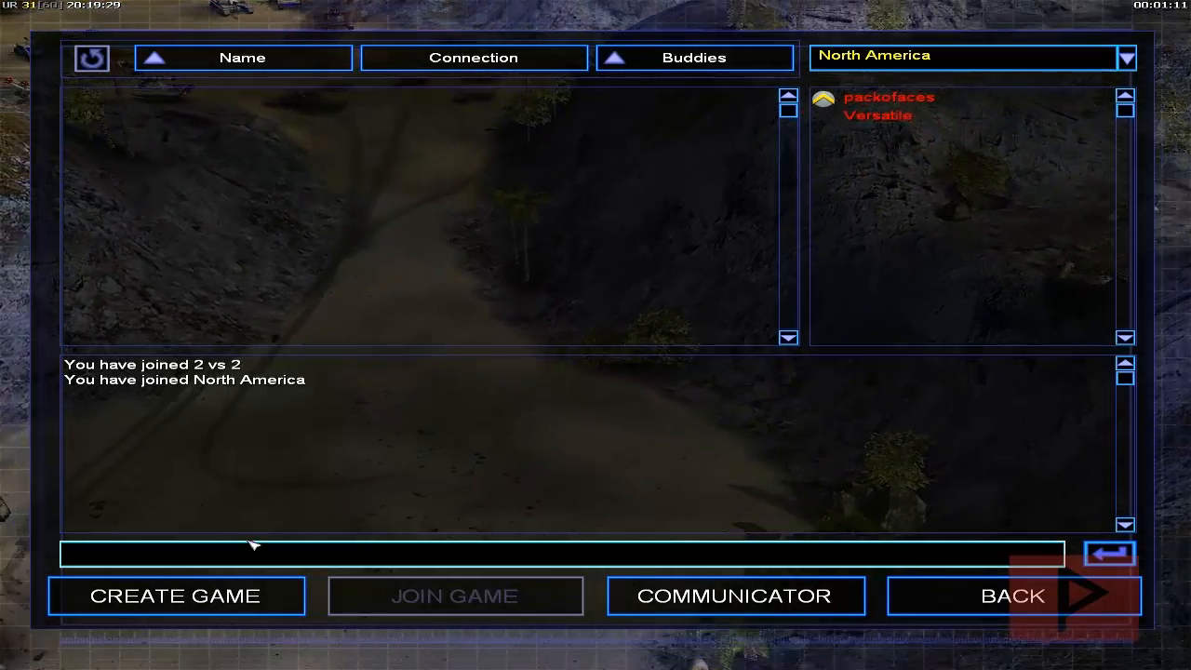
Create and host a new custom game named Versatile.
left_click(173, 596)
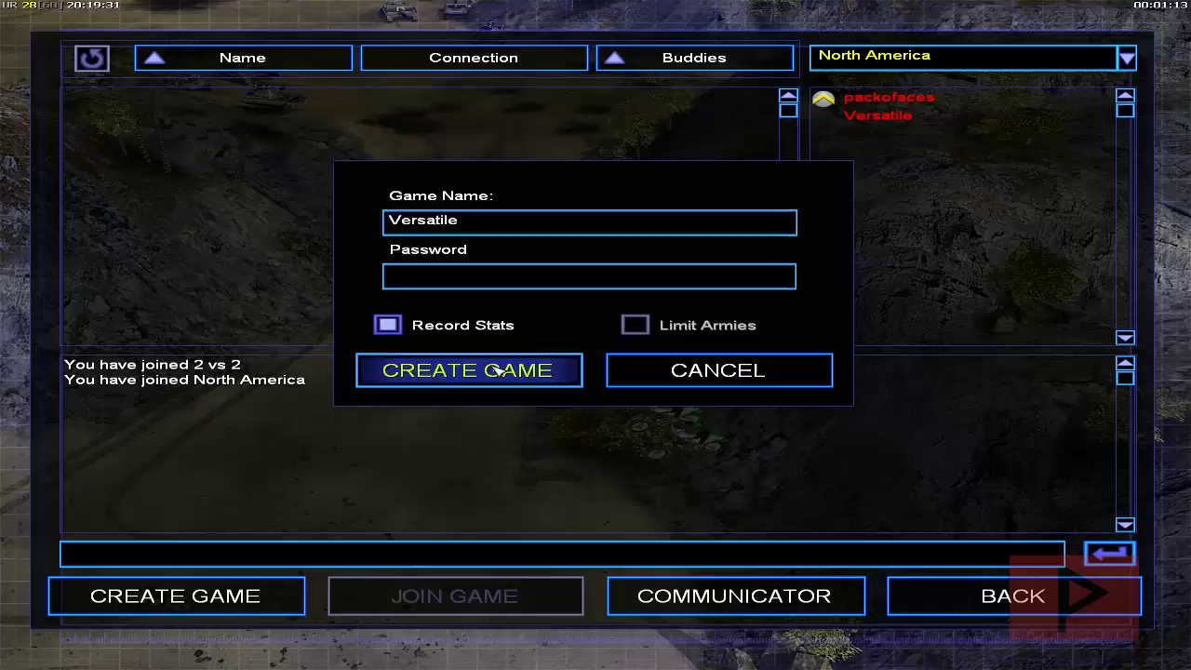
left_click(468, 371)
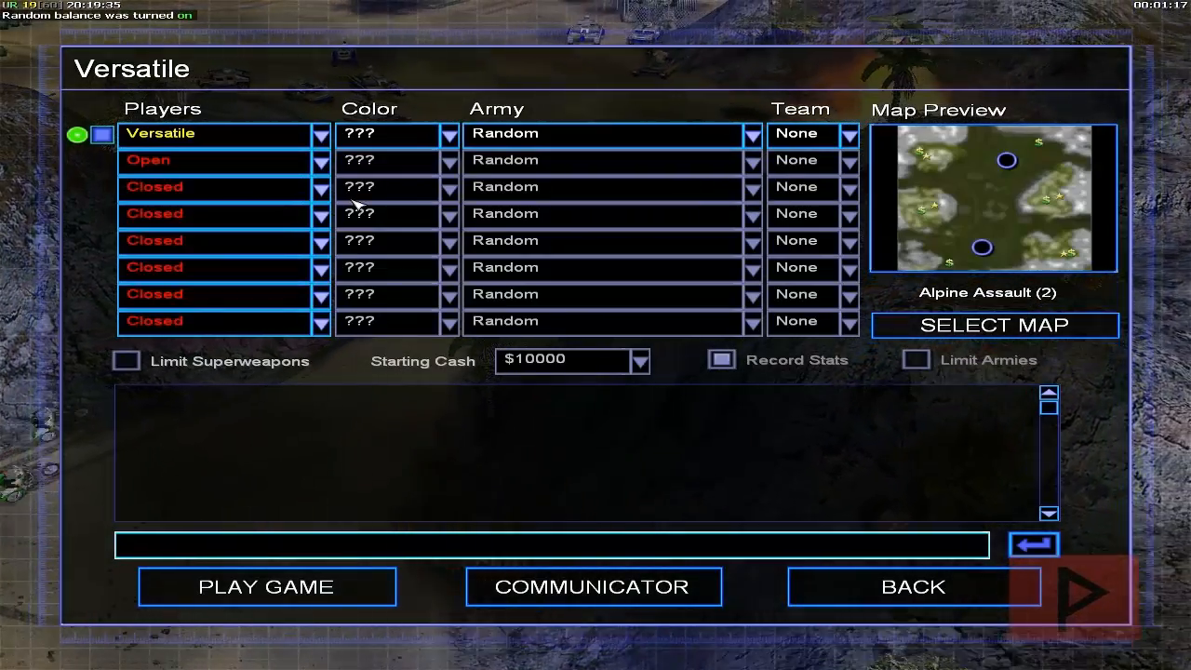
mouse_move(414, 240)
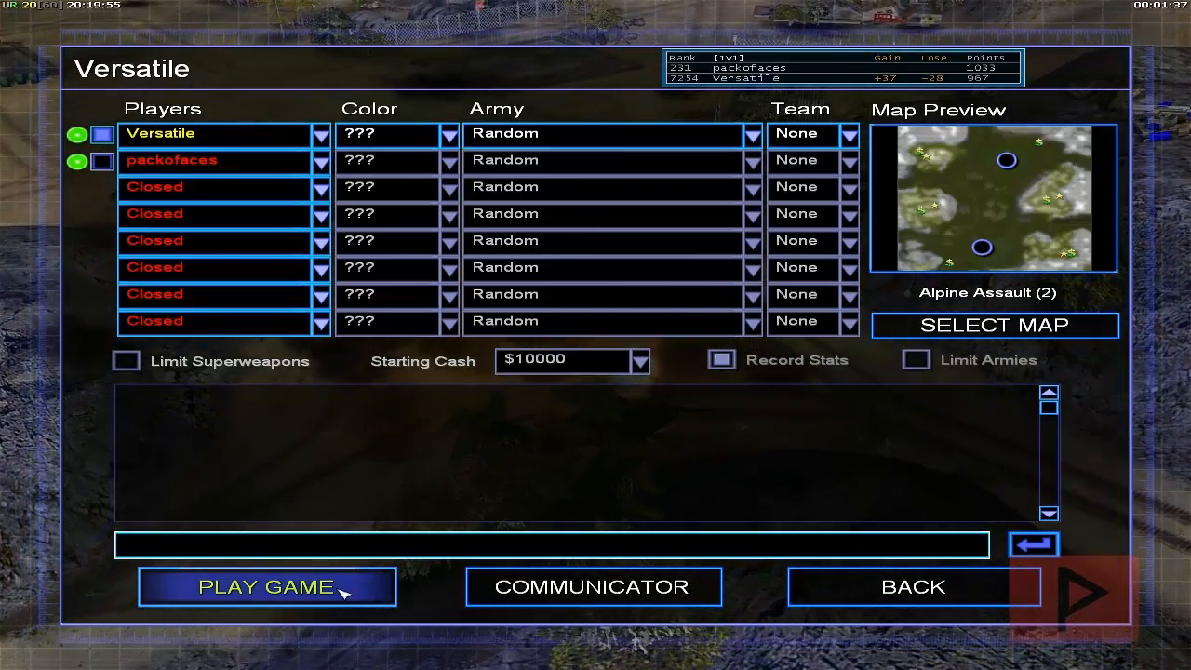
left_click(267, 588)
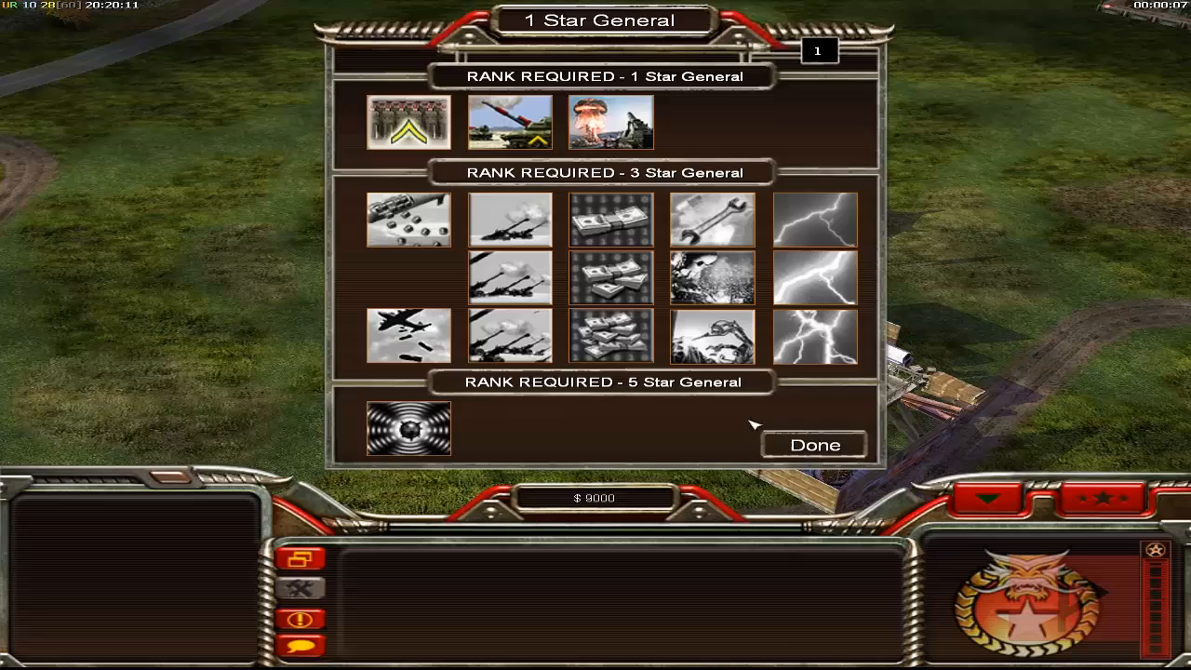
Close the promotions panel and send the chat message 'heoo' to everyone.
left_click(814, 443)
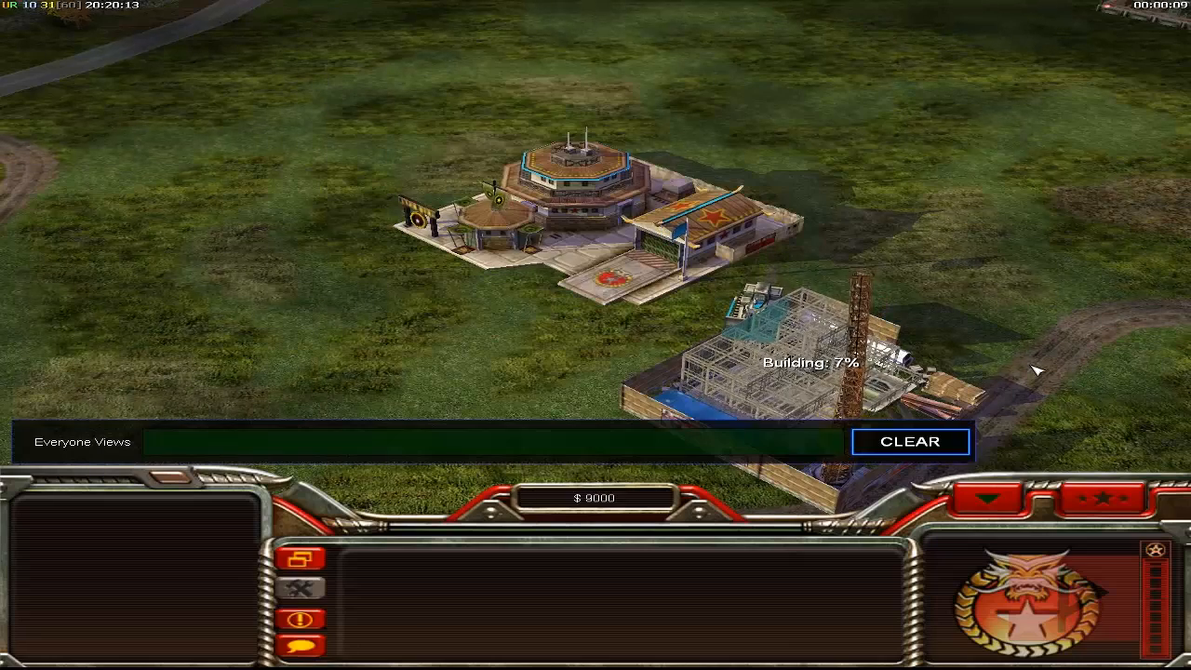
type("heoo")
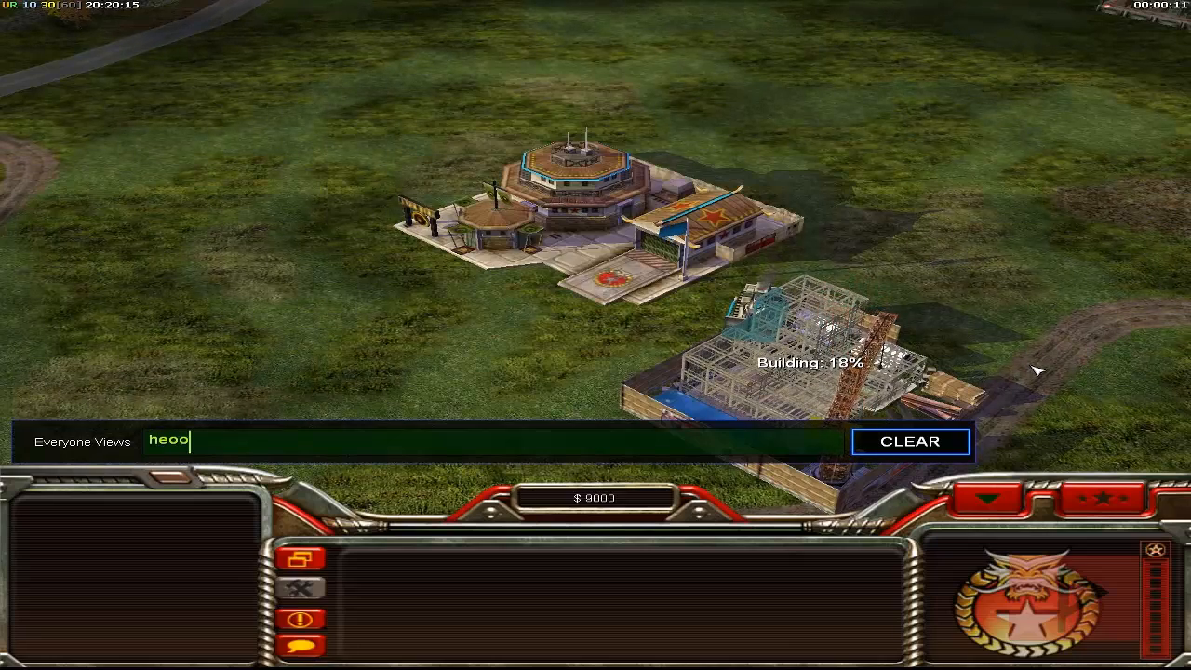
key("Enter")
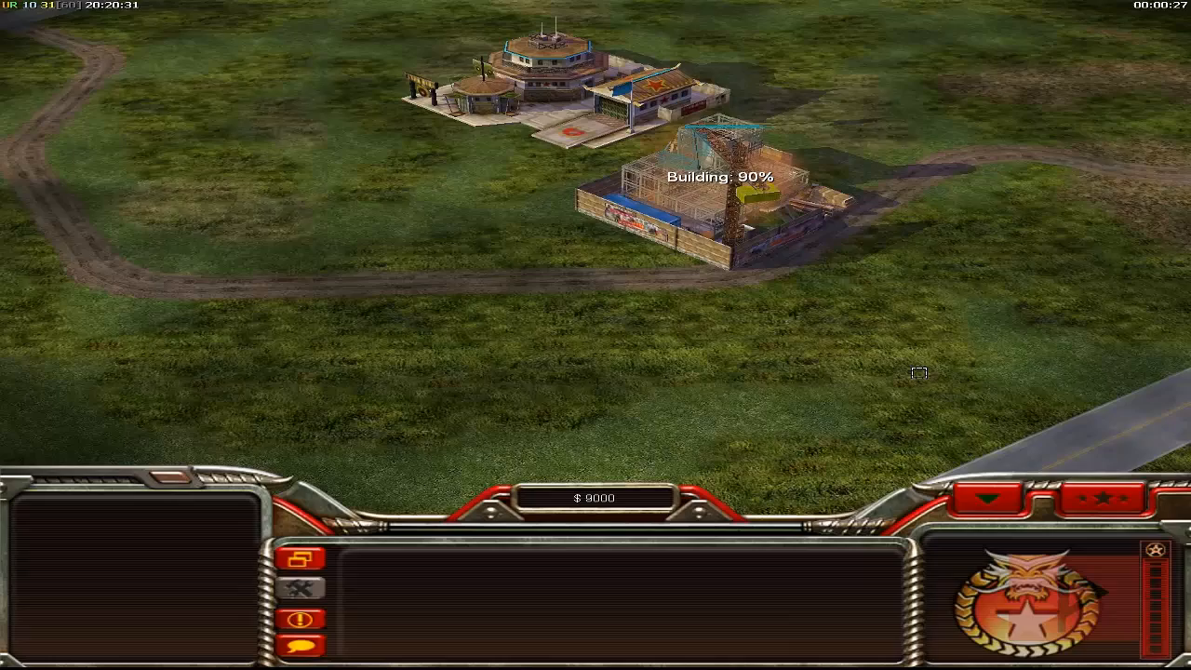
mouse_move(838, 337)
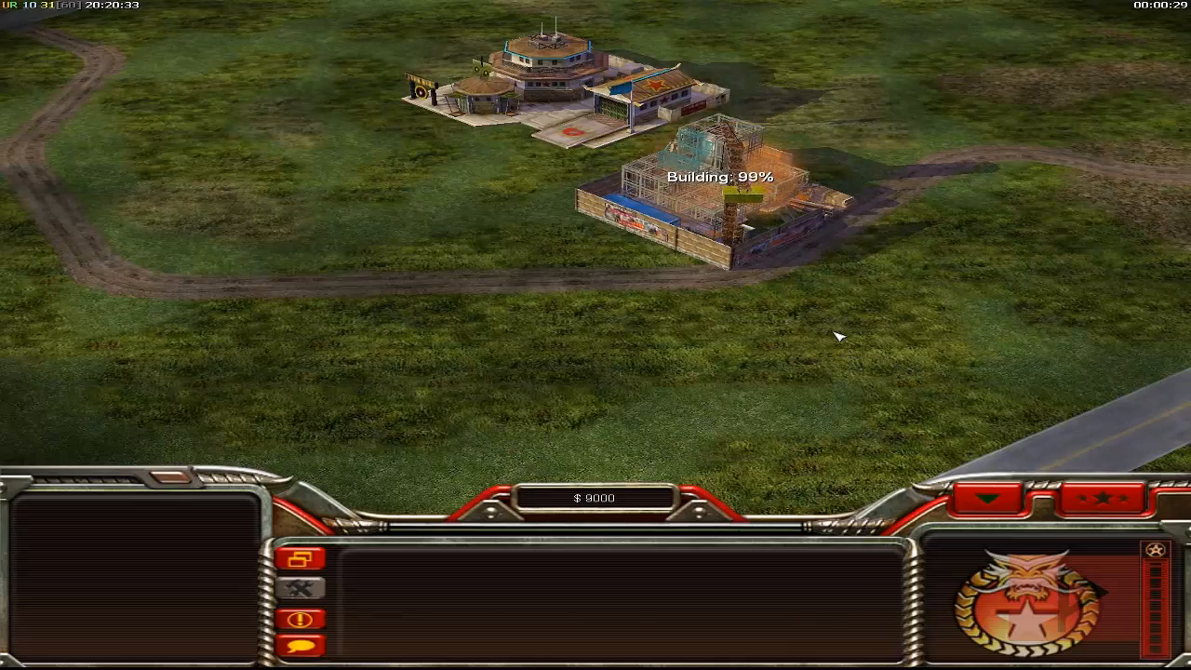